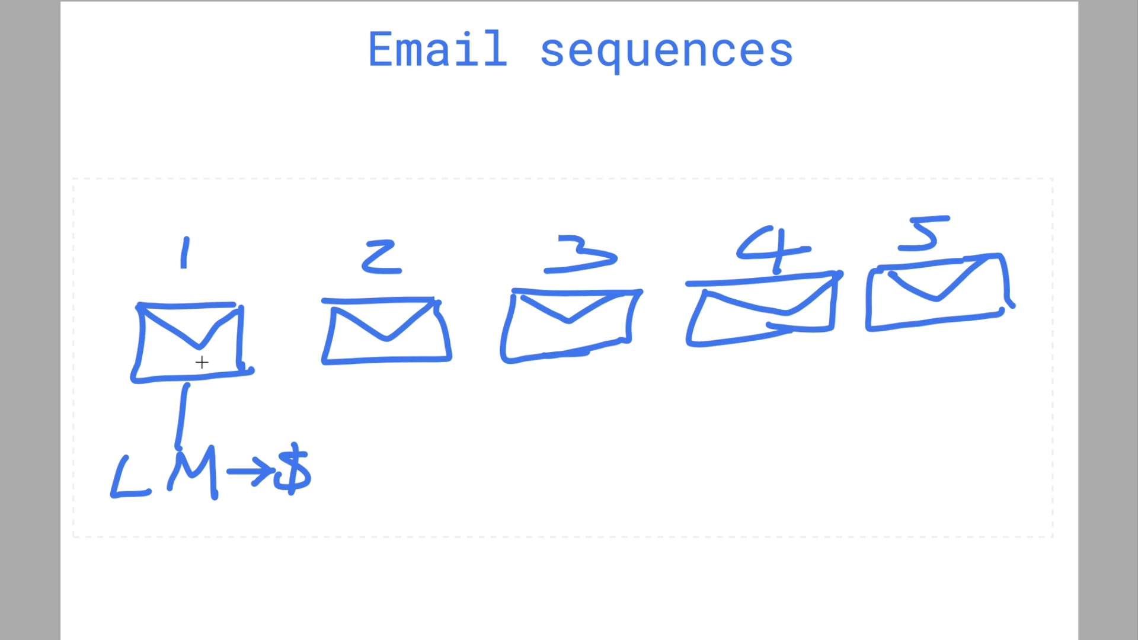
mouse_move(131, 524)
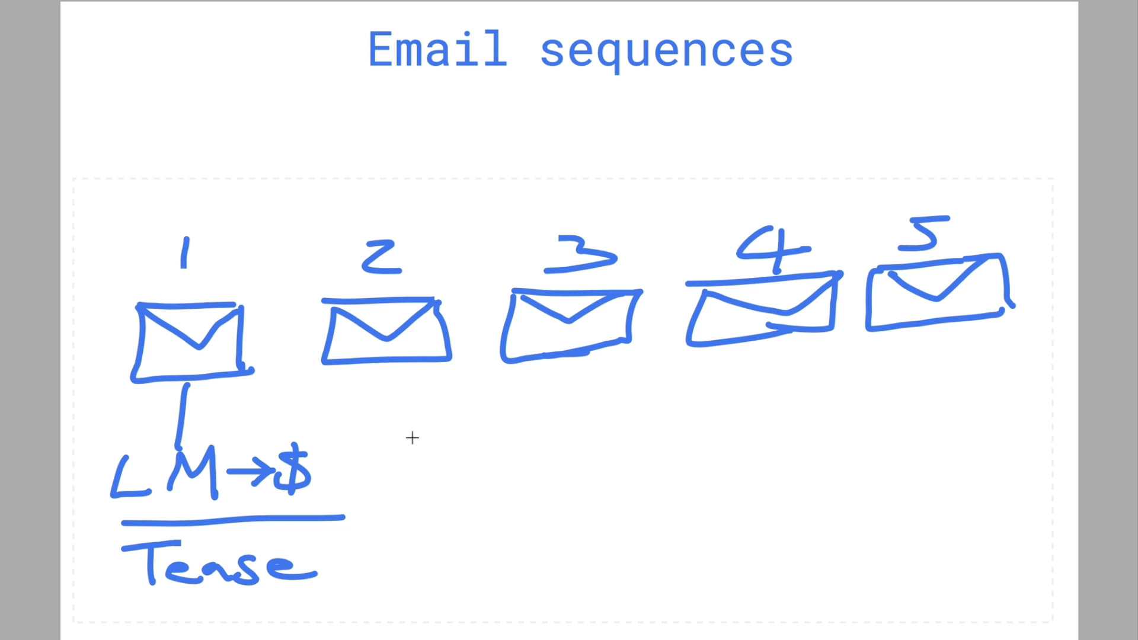
mouse_move(352, 546)
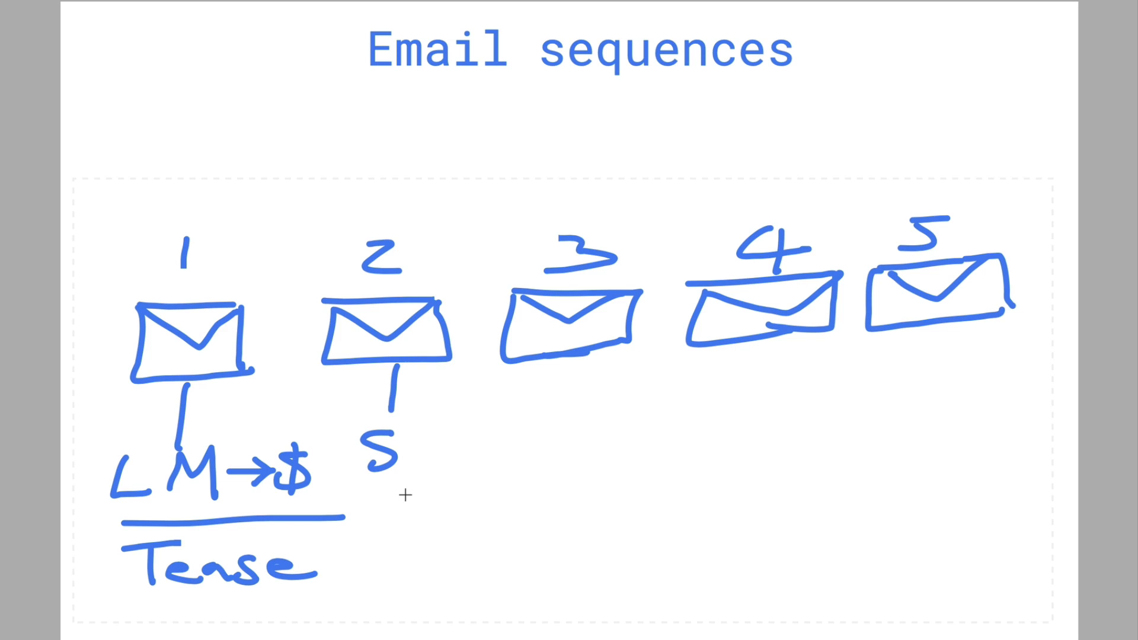
mouse_move(470, 216)
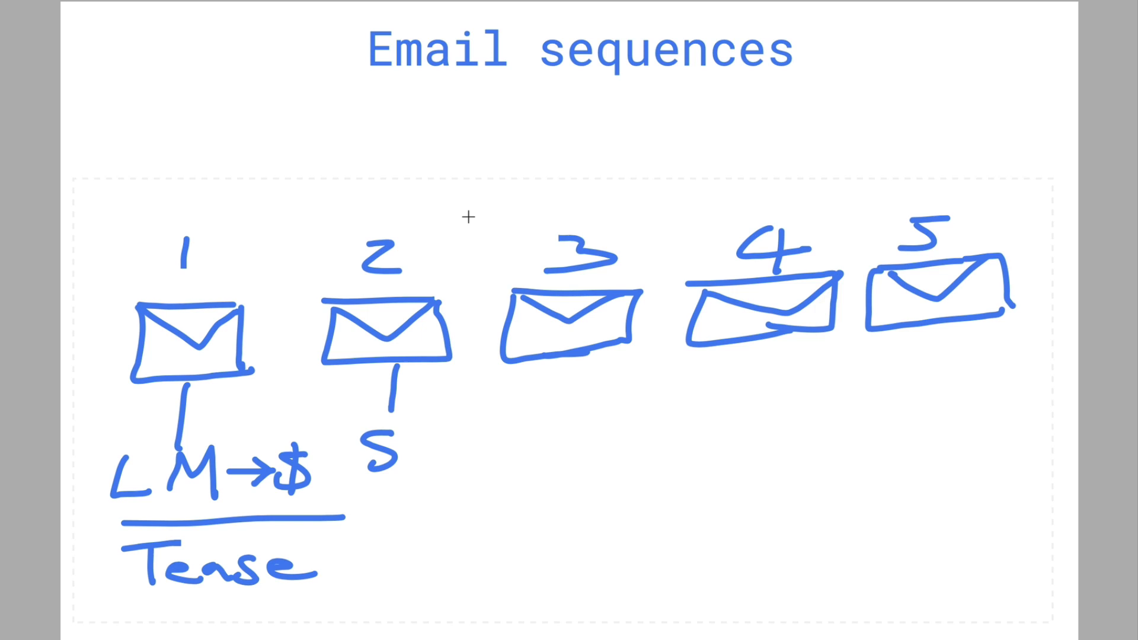